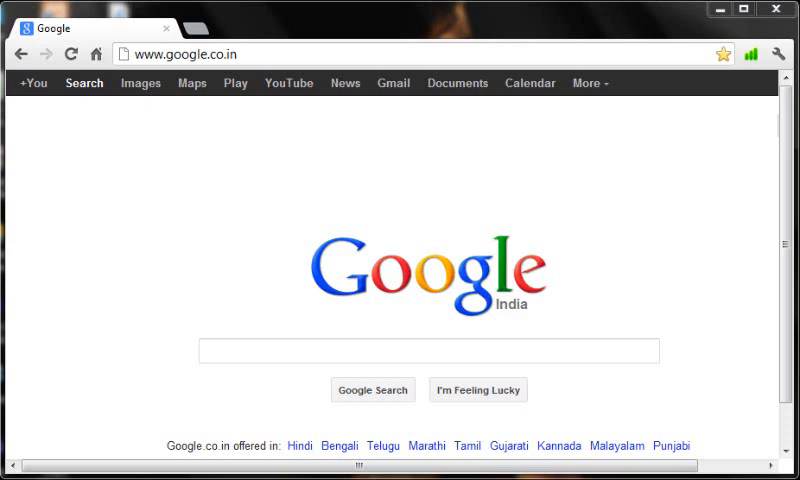
pyautogui.moveTo(636, 176)
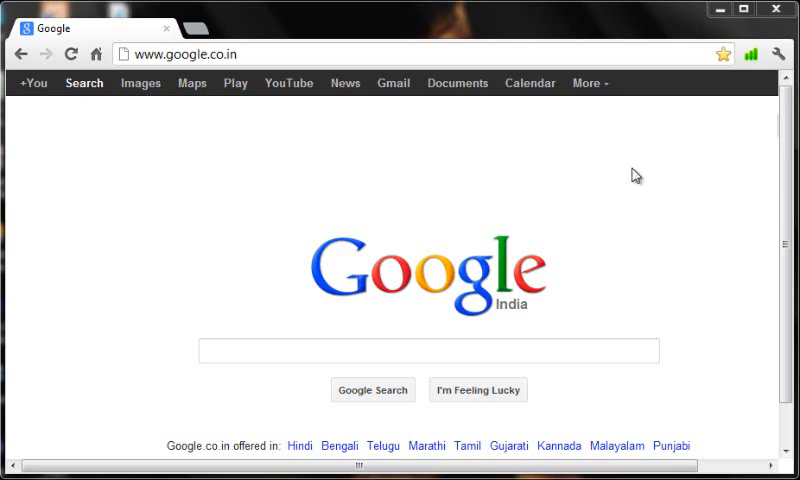
pyautogui.write('http://dl.dropbox.com/u/25051673/tasm5.zip')
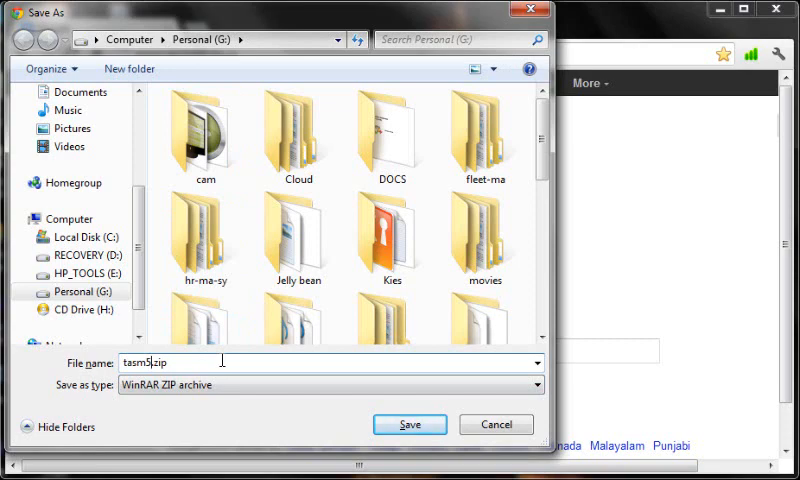
# Save tasm5.zip to Personal (G:) and bring up its context menu for extraction.
pyautogui.click(496, 424)
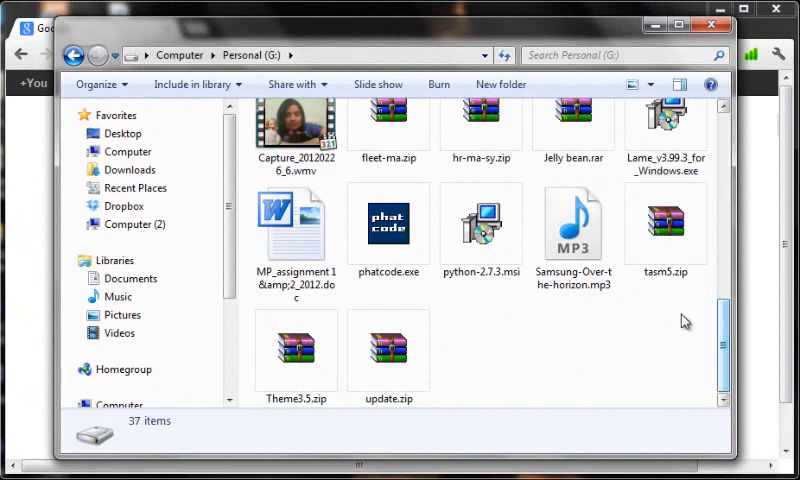
pyautogui.click(666, 224)
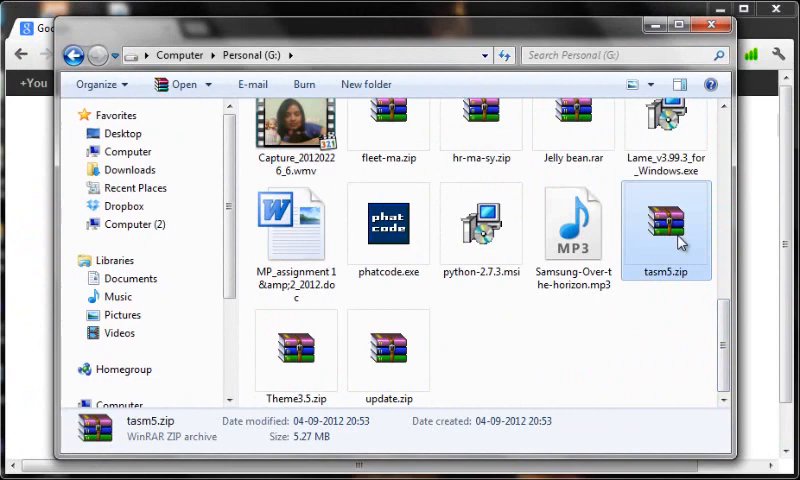
pyautogui.rightClick(666, 230)
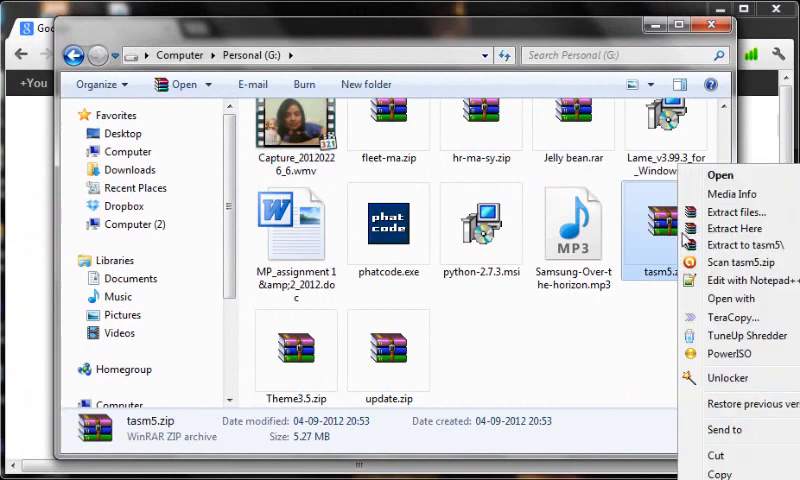
# Extract tasm5.zip with Extract files… into the destination C:\tasm5.
pyautogui.click(724, 220)
pyautogui.write('C:\\tasm5')
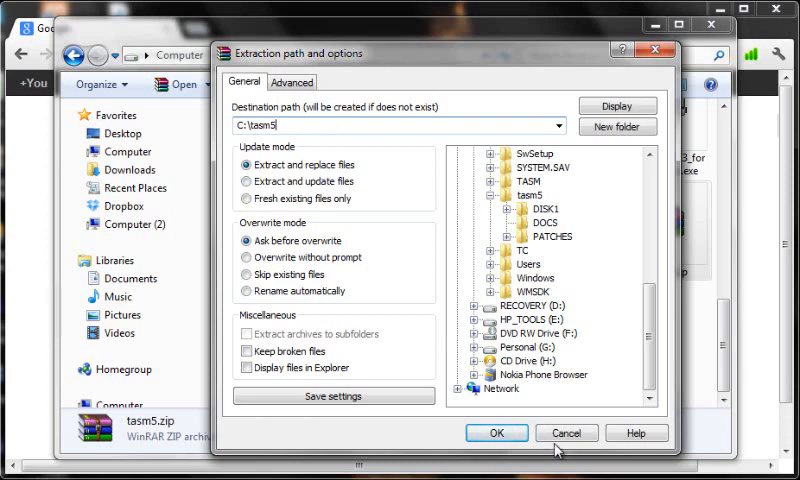
pyautogui.click(566, 432)
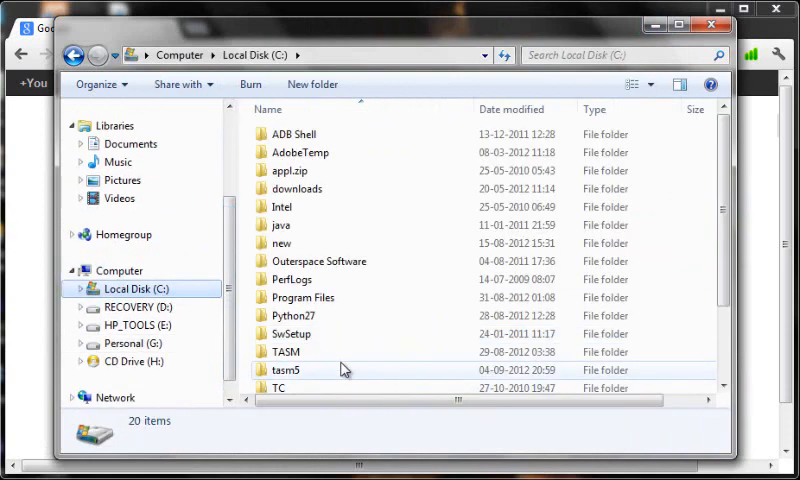
# Browse into C:\tasm5 and DISK1, selecting the DISK2 and DISK3 folders for copying.
pyautogui.doubleClick(284, 368)
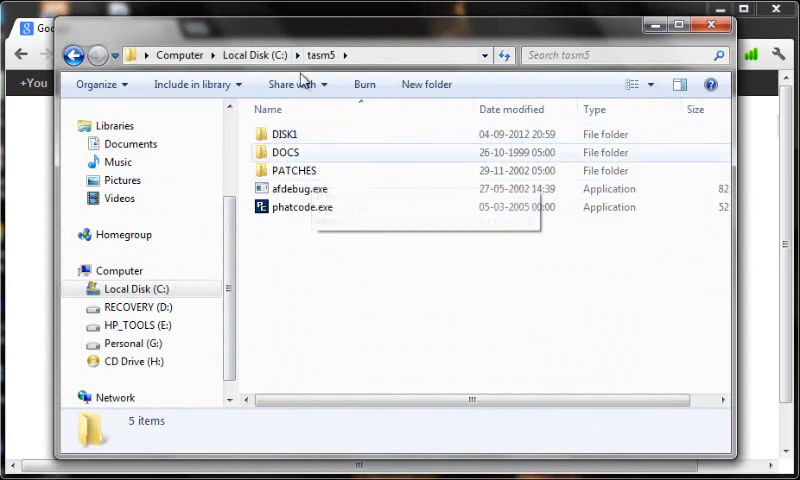
pyautogui.click(284, 132)
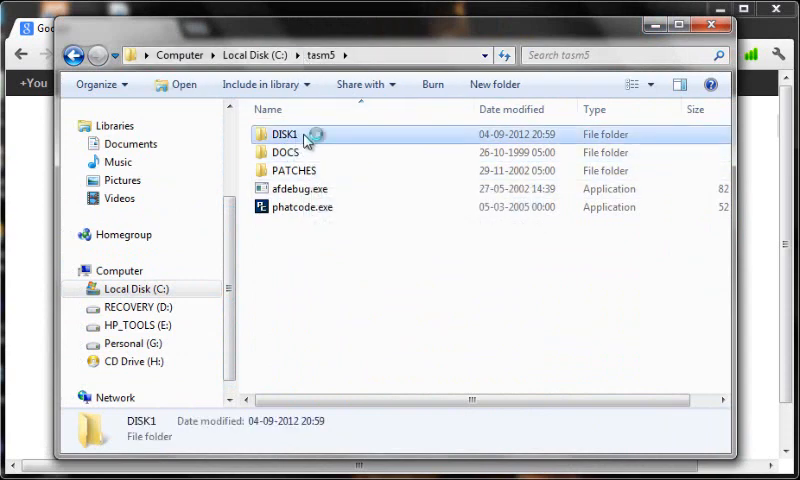
pyautogui.doubleClick(290, 134)
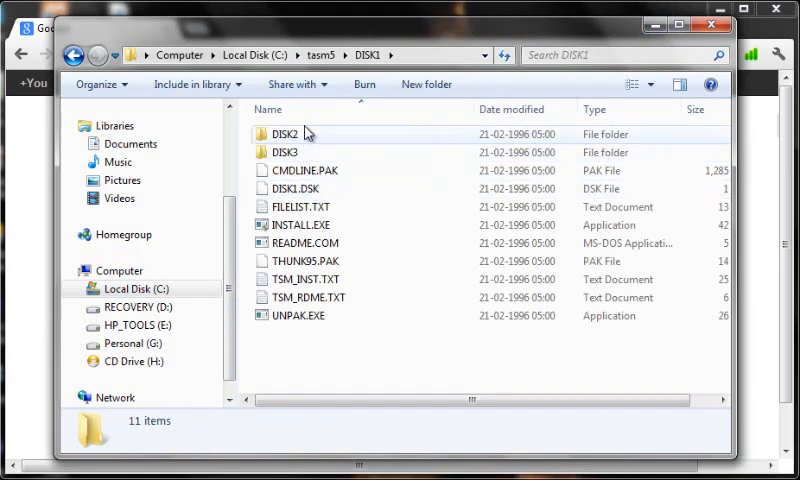
pyautogui.click(286, 134)
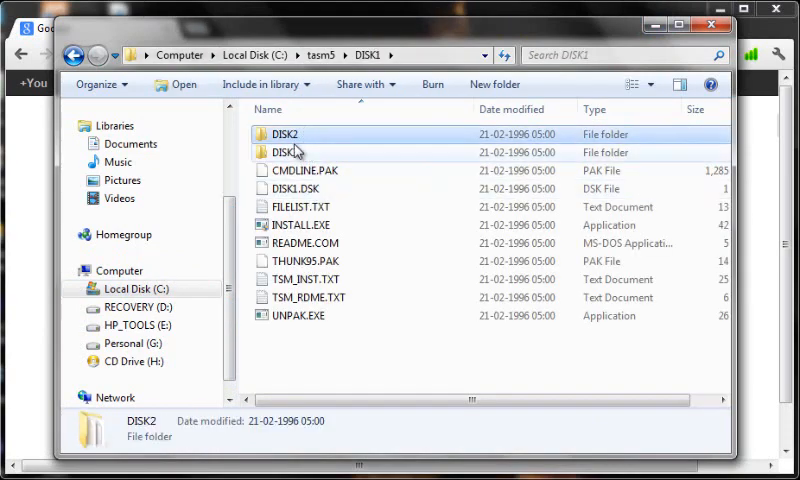
pyautogui.click(284, 152)
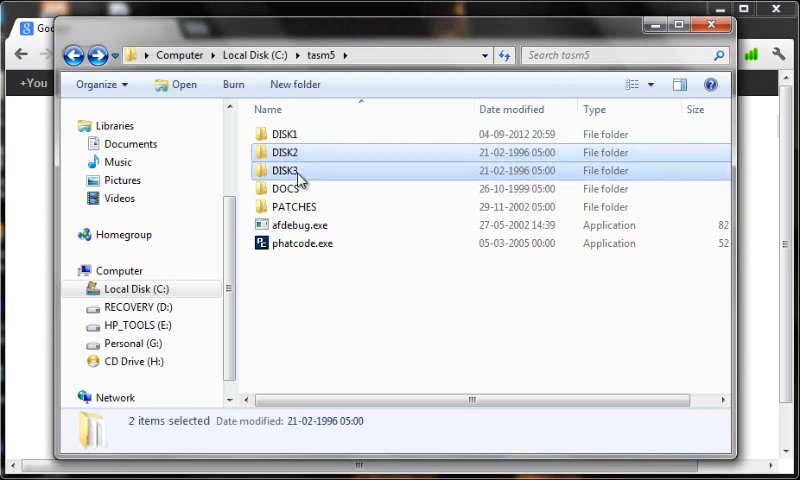
pyautogui.moveTo(296, 182)
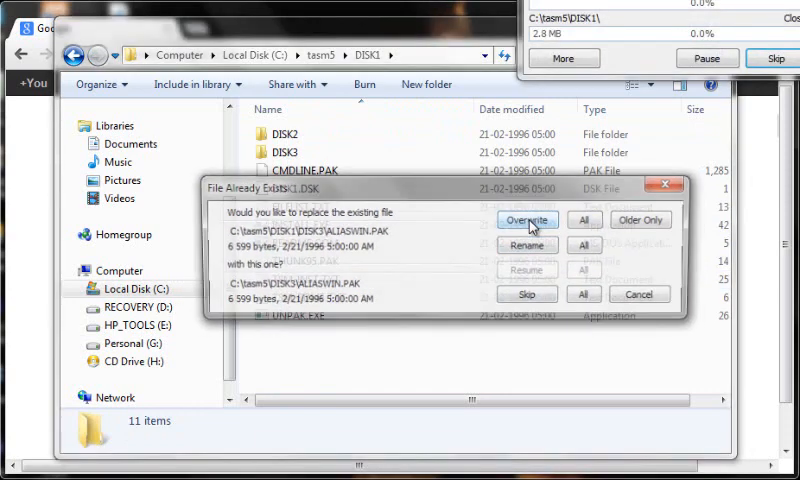
# Overwrite the existing DISK1 files with the pasted DISK2 and DISK3 contents.
pyautogui.click(528, 220)
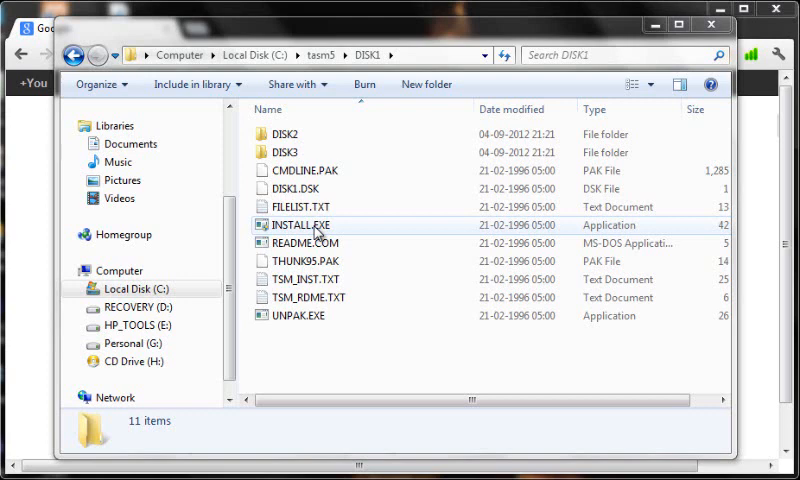
# Run INSTALL.EXE from C:\tasm5\DISK1 to launch the Turbo Assembler 5.0 installer.
pyautogui.click(304, 224)
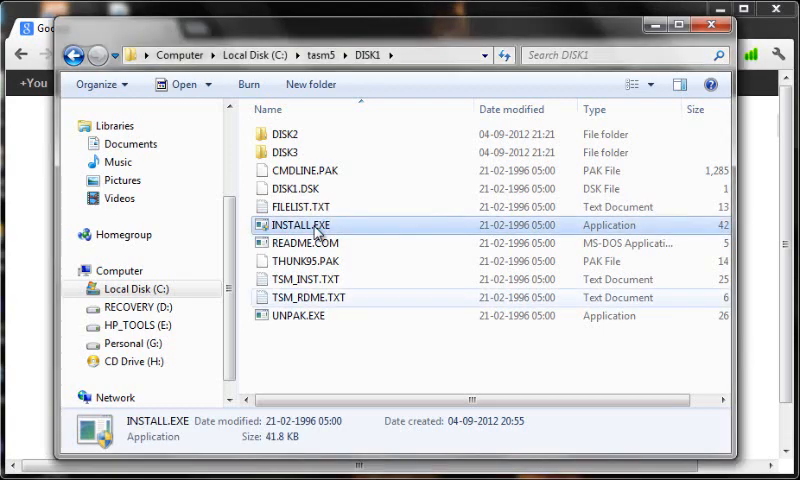
pyautogui.doubleClick(298, 224)
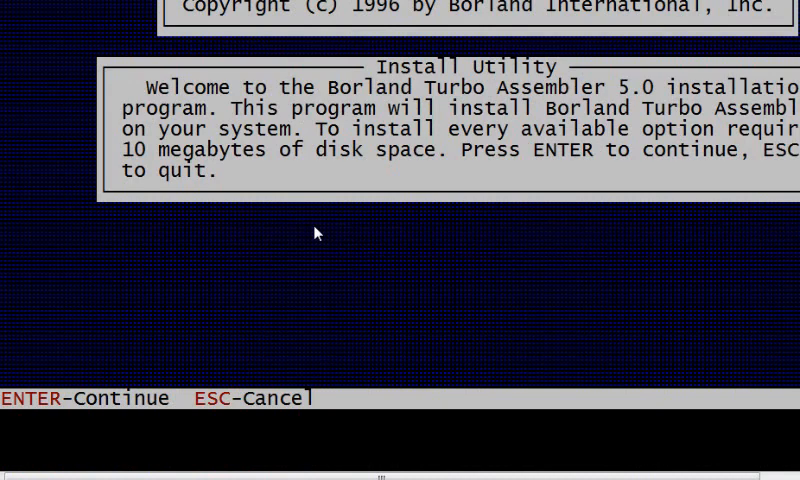
# Accept source drive C, review TASM Directory C:\TASM with all components Yes, and start installation.
pyautogui.press('enter')
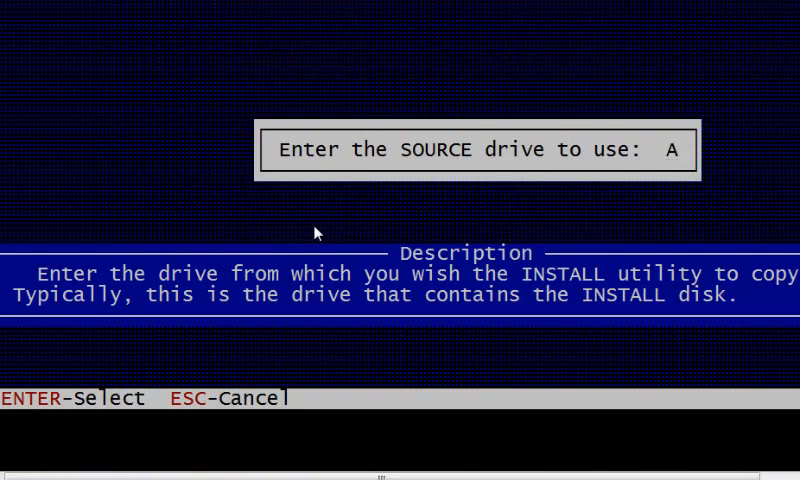
pyautogui.write('C:\\TASM')
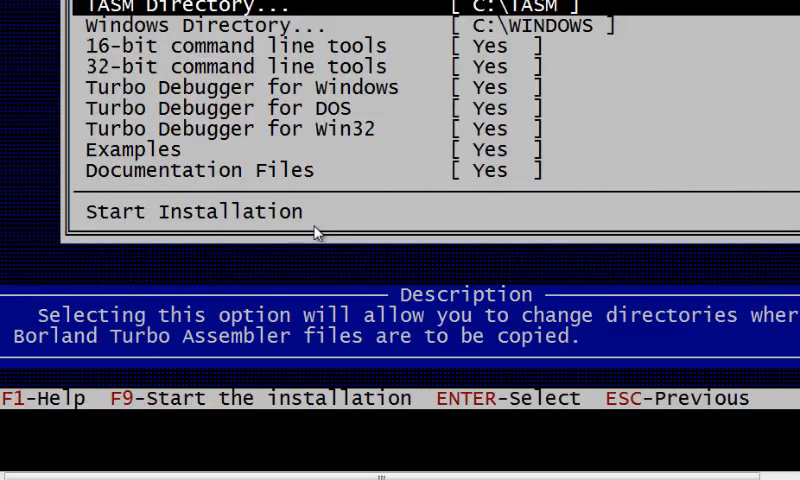
pyautogui.click(242, 88)
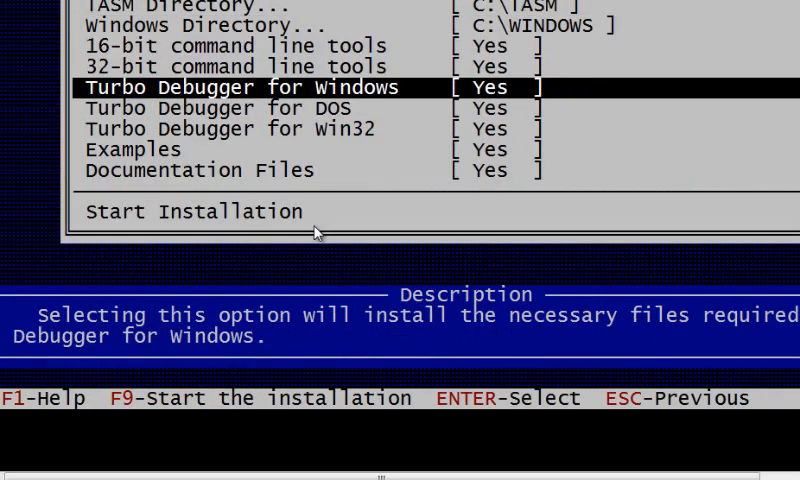
pyautogui.press('Down')
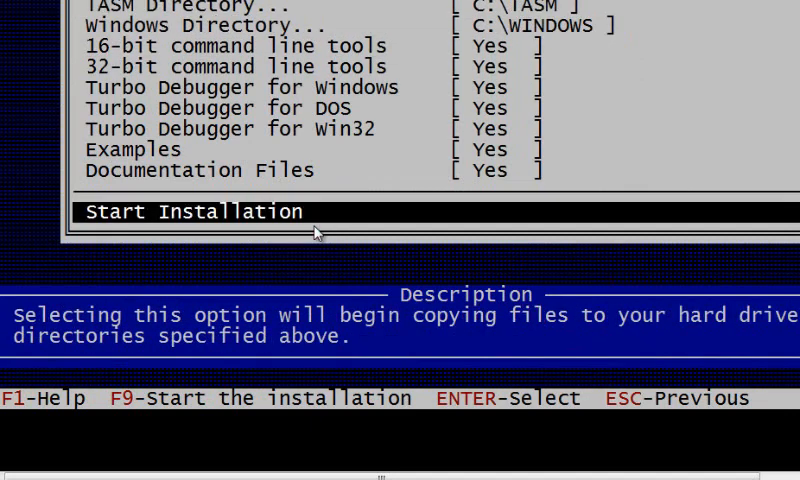
pyautogui.press('up')
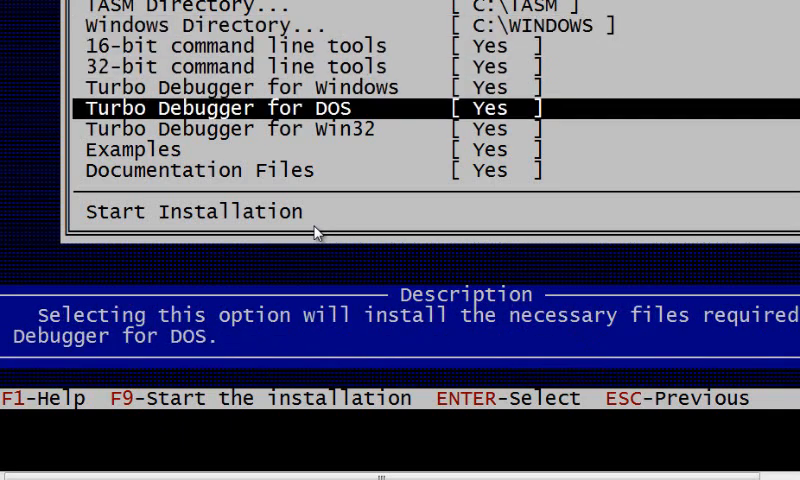
pyautogui.press('Down')
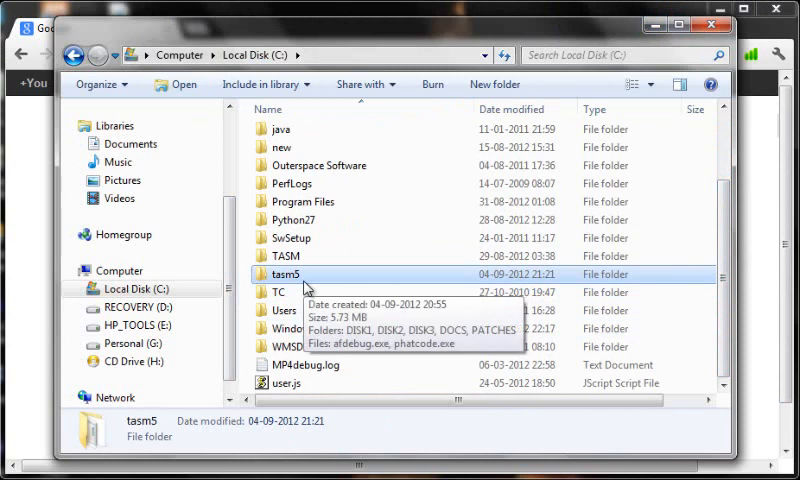
pyautogui.moveTo(290, 264)
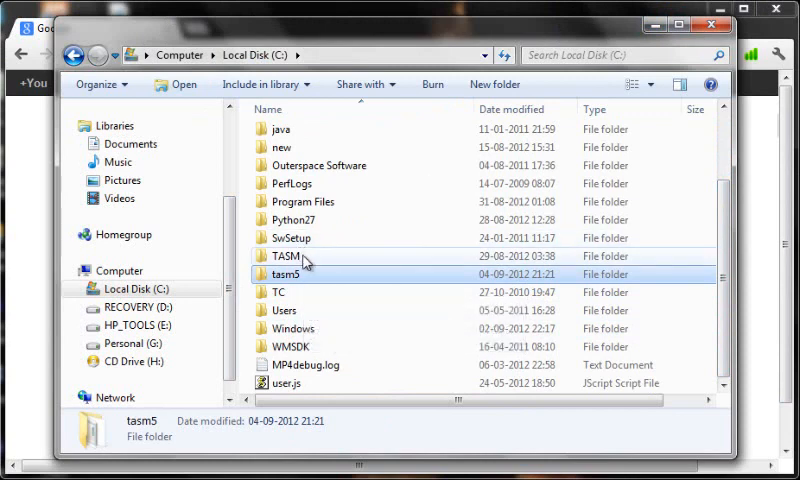
pyautogui.moveTo(288, 274)
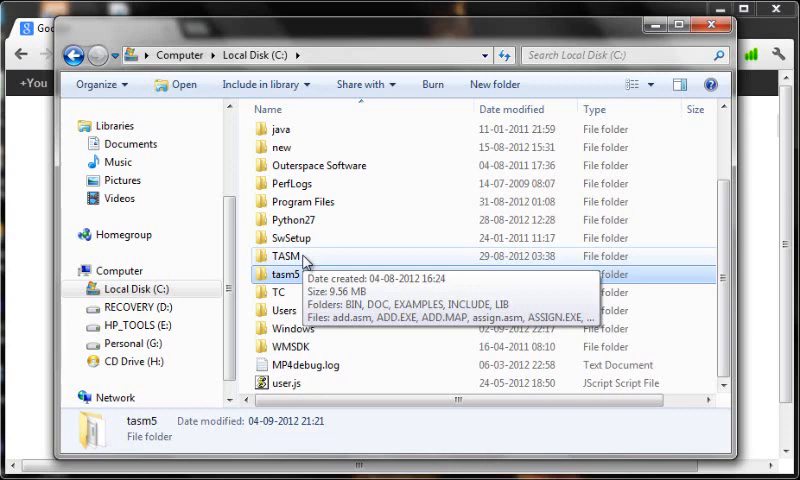
# Browse C:\TASM, picking out add.asm among the BIN, DOC, EXAMPLES, INCLUDE and LIB subfolders.
pyautogui.doubleClick(288, 256)
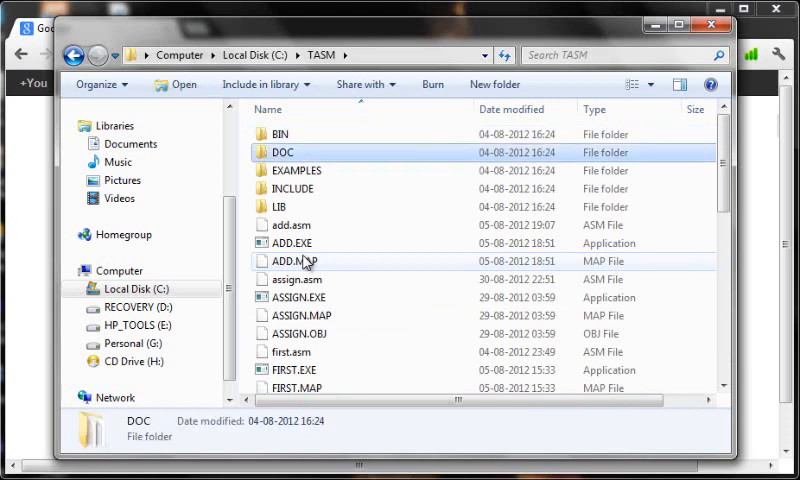
pyautogui.click(290, 224)
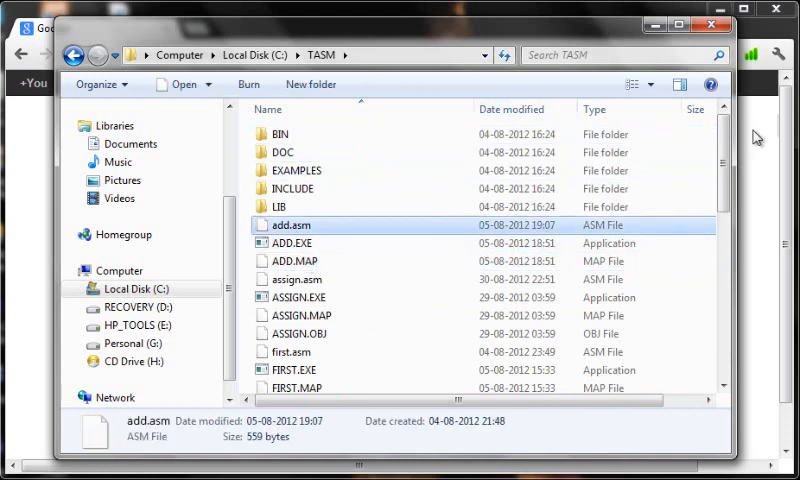
pyautogui.scroll(-3)
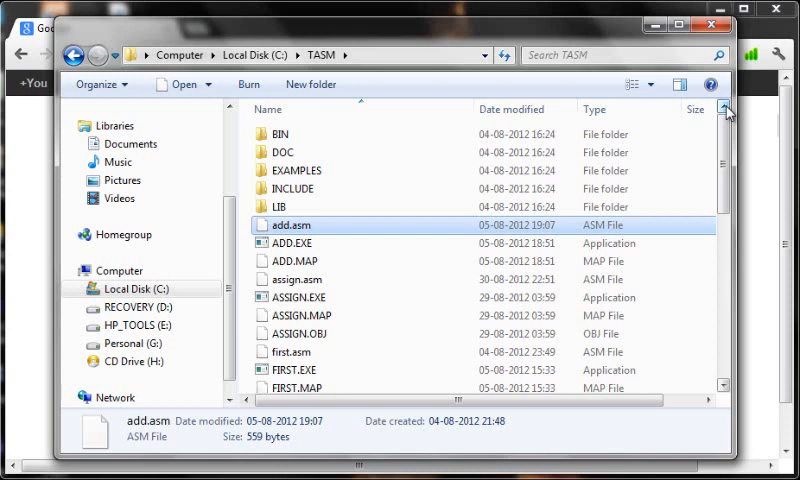
pyautogui.click(280, 134)
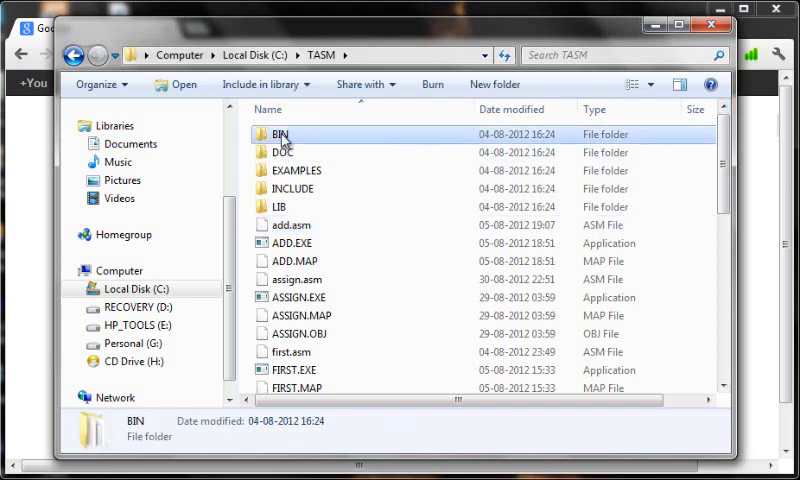
# Locate TASM.EXE and RTM.EXE among BIN's 77 files, then return to C:\TASM.
pyautogui.doubleClick(280, 134)
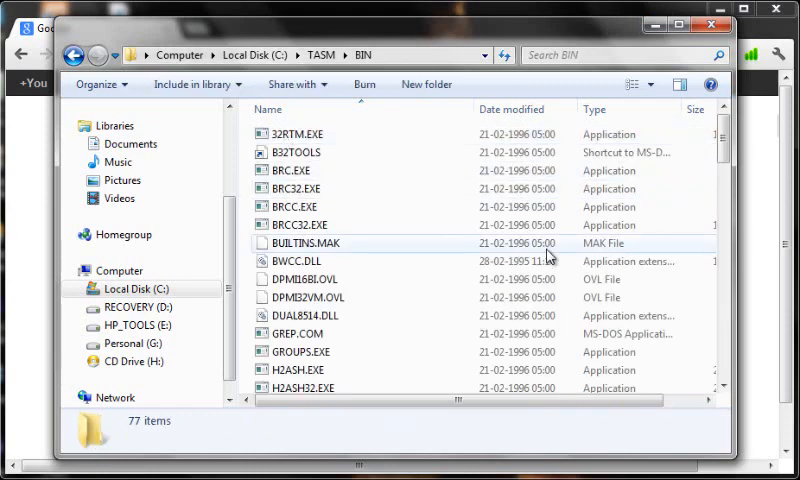
pyautogui.click(304, 316)
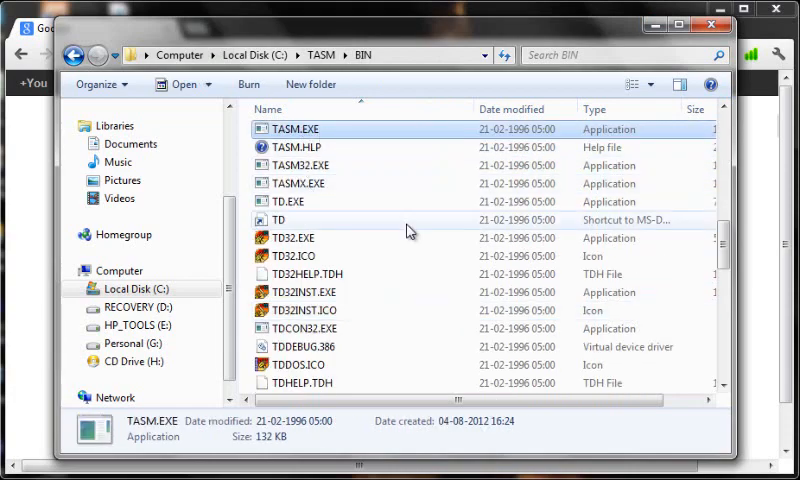
pyautogui.scroll(-3)
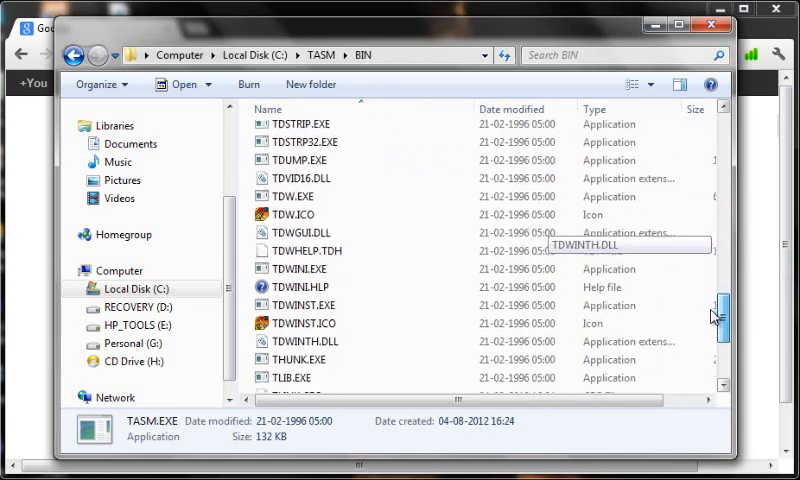
pyautogui.scroll(-3)
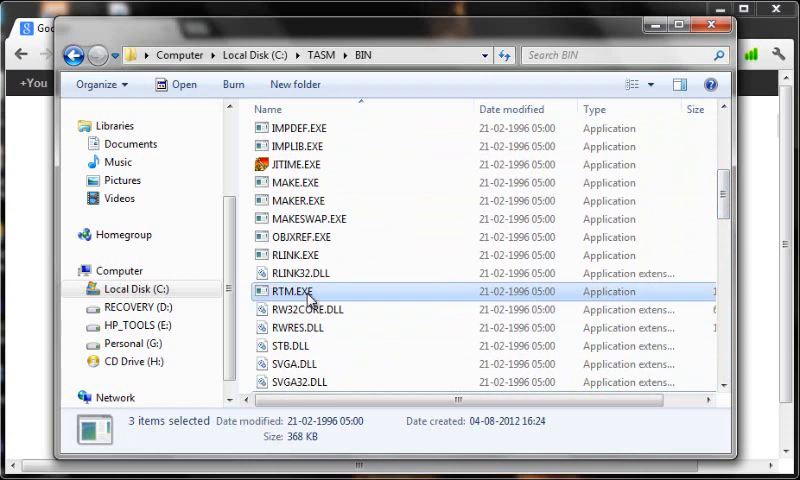
pyautogui.moveTo(312, 300)
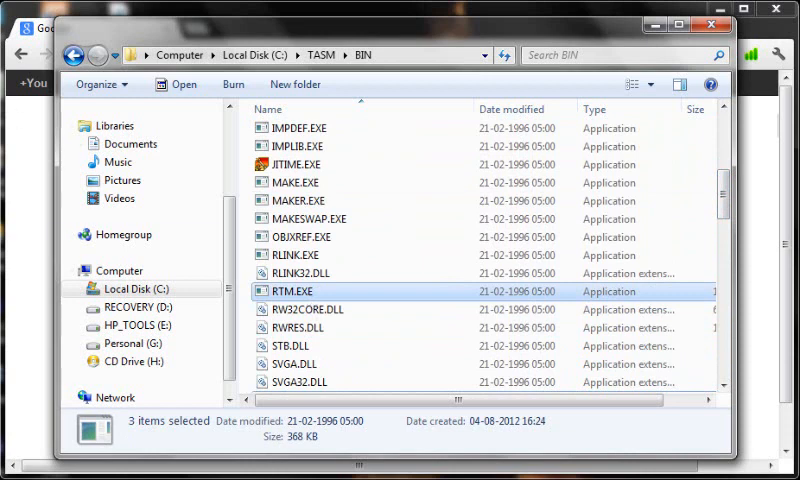
pyautogui.click(92, 56)
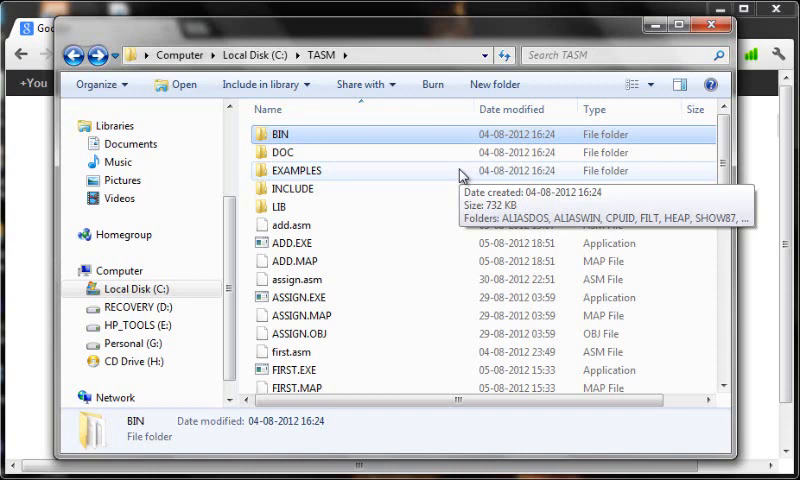
pyautogui.doubleClick(284, 132)
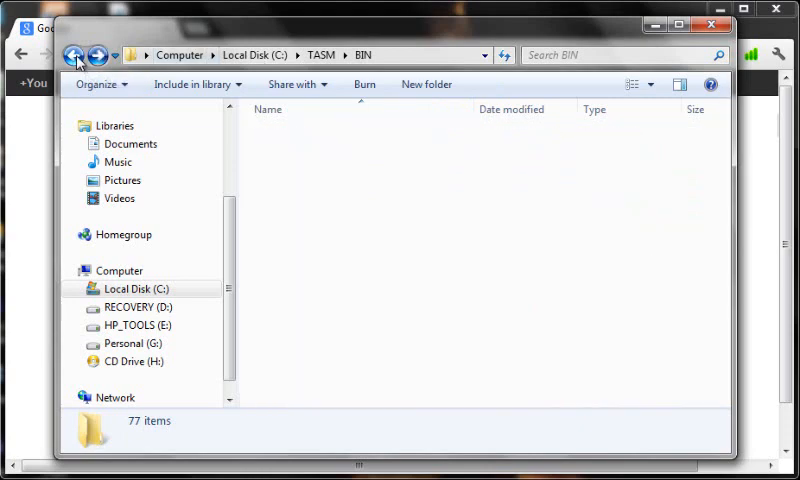
pyautogui.click(76, 56)
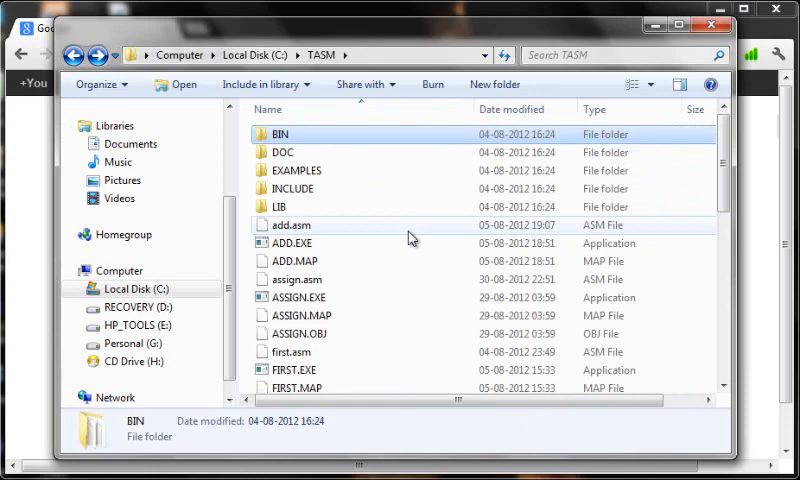
pyautogui.scroll(-3)
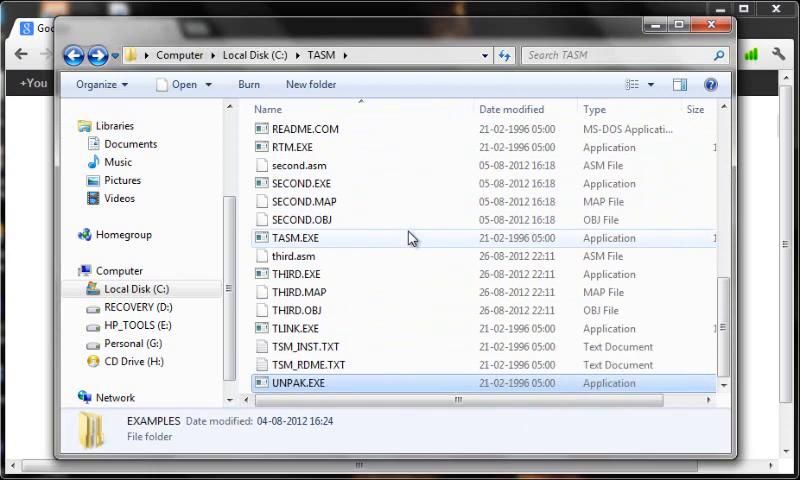
pyautogui.click(296, 384)
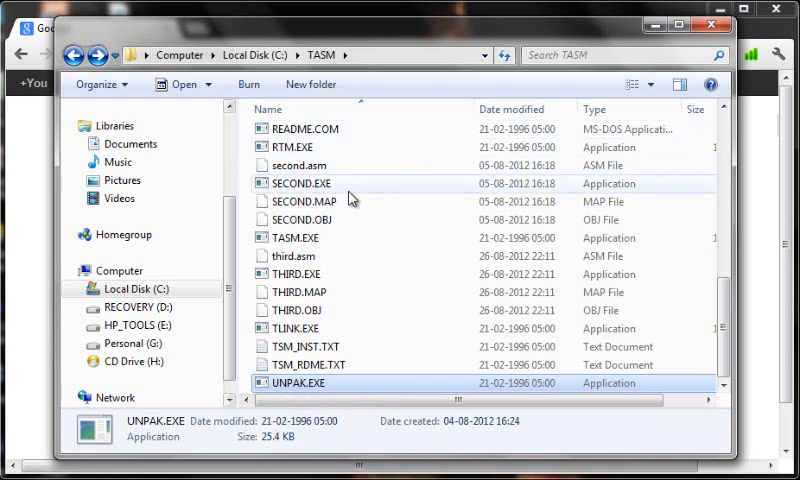
pyautogui.moveTo(352, 200)
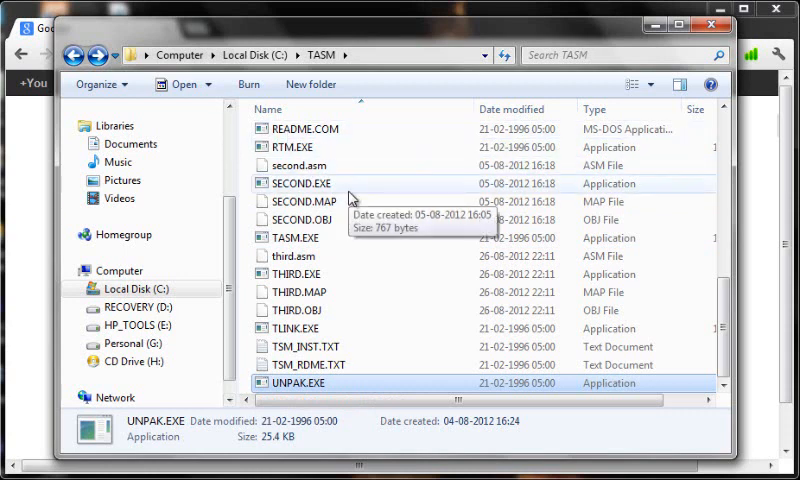